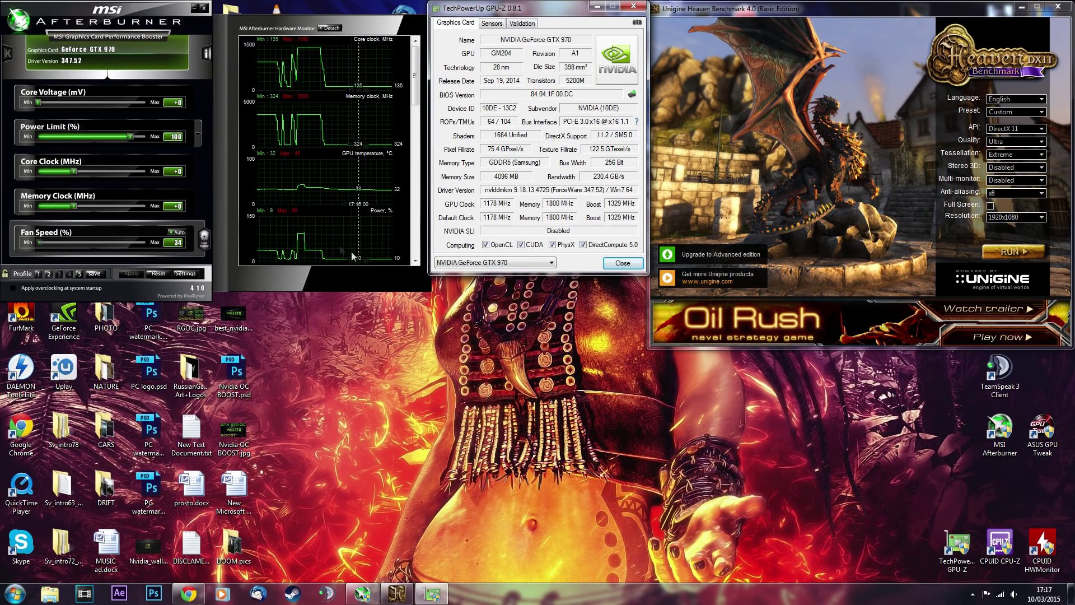
- Browse the iChill GTX 970 gallery to the bare-board photo without the cooler
left_click(187, 594)
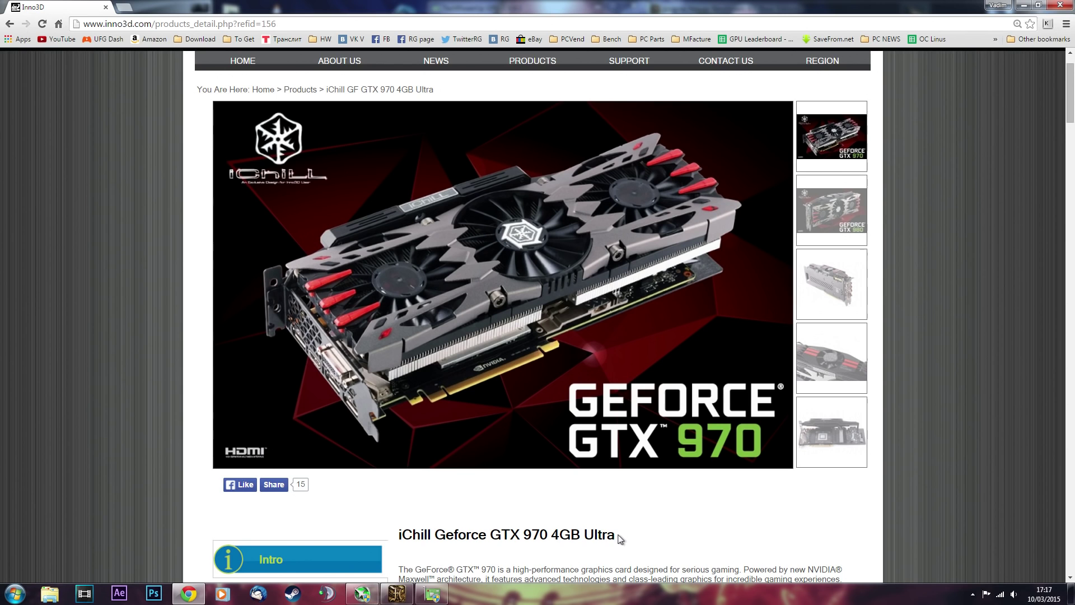
mouse_move(553, 457)
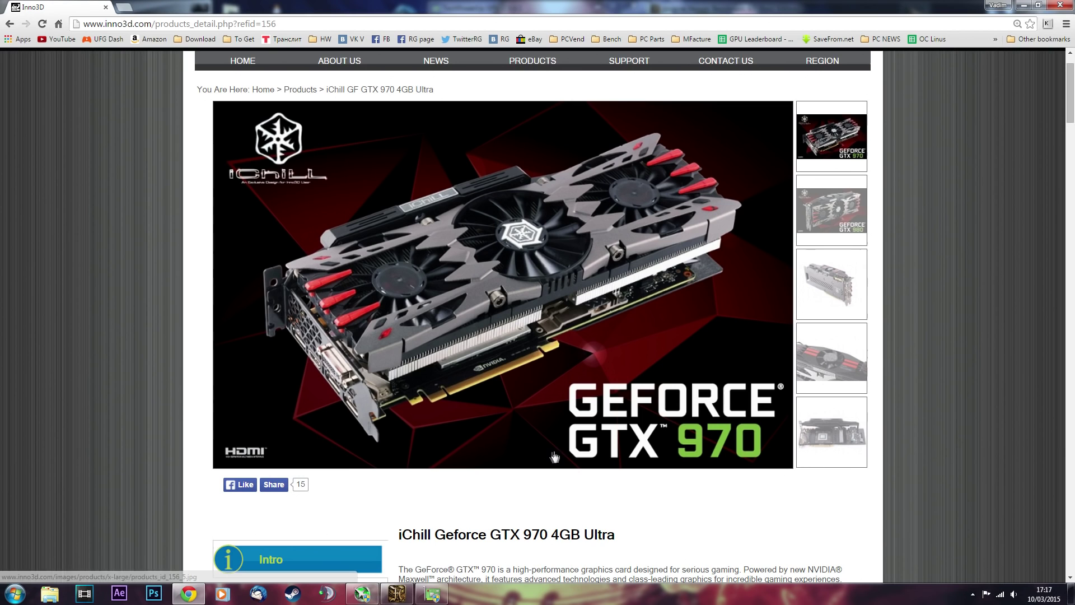
mouse_move(541, 377)
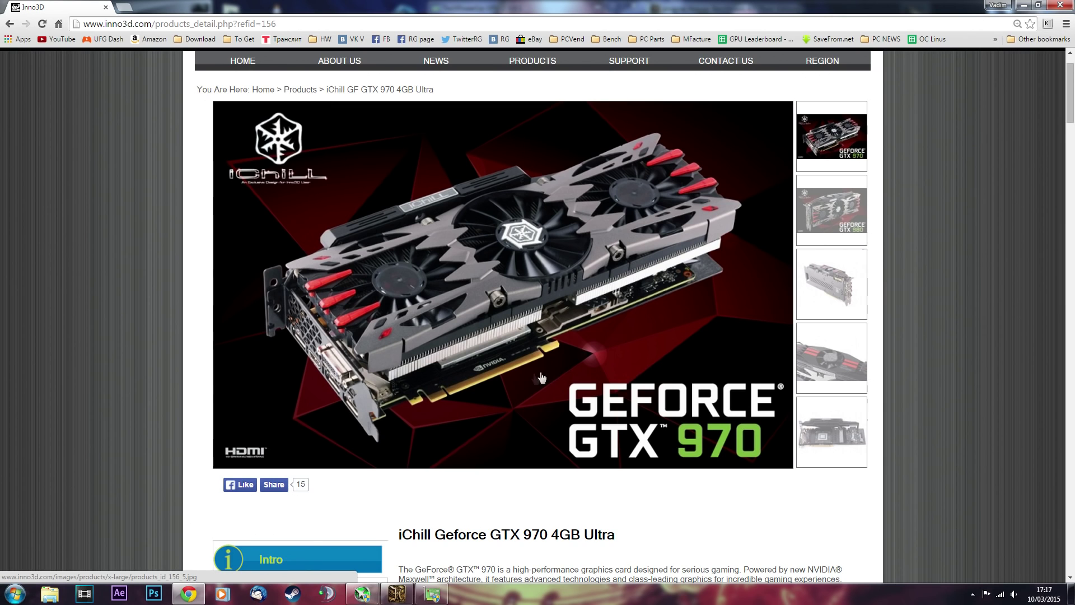
left_click(830, 432)
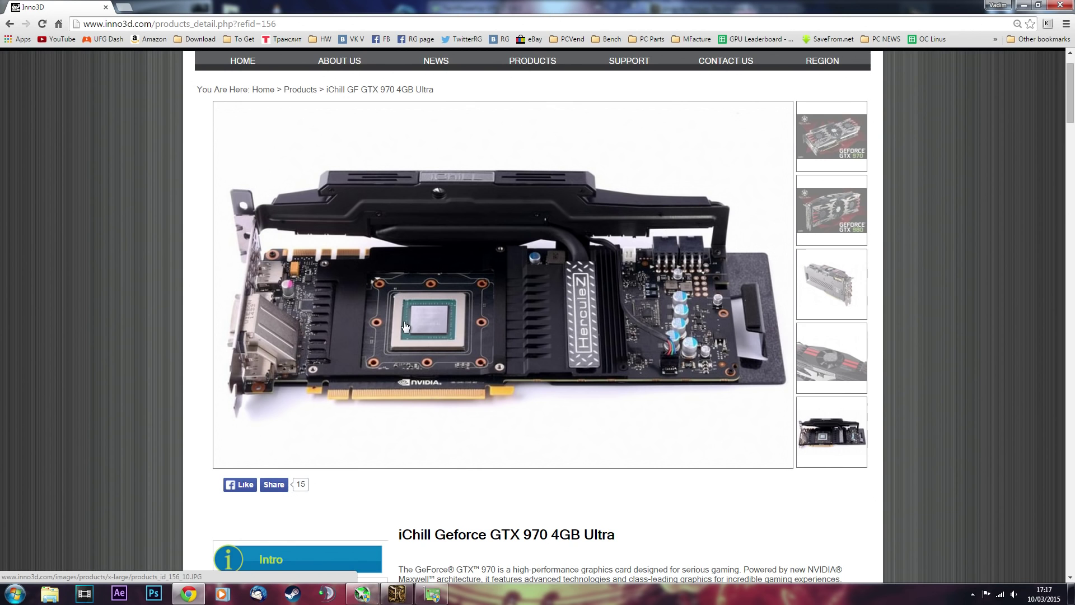
mouse_move(469, 216)
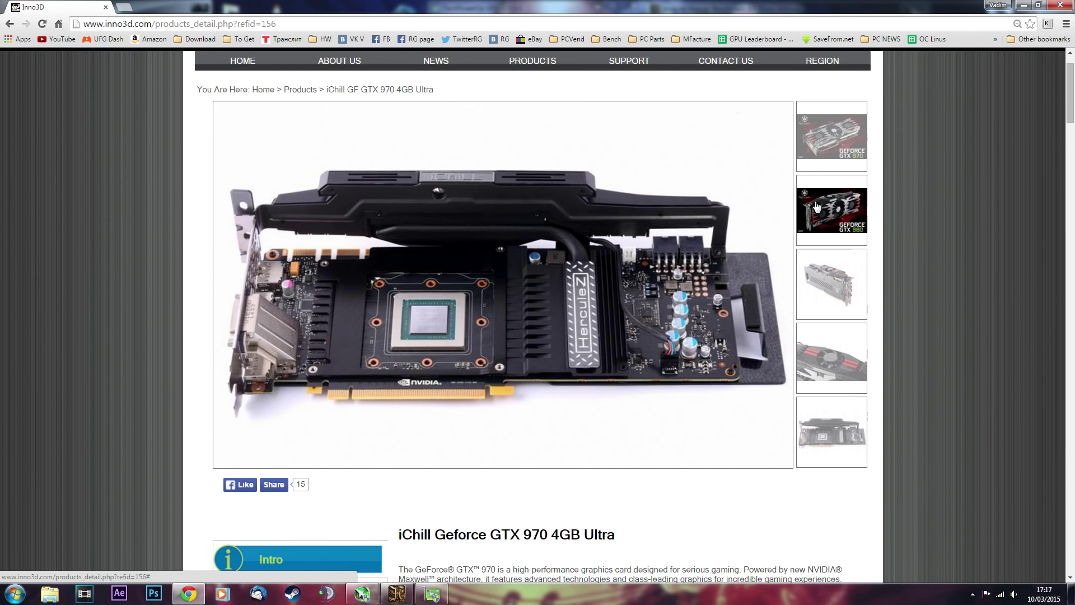
left_click(830, 356)
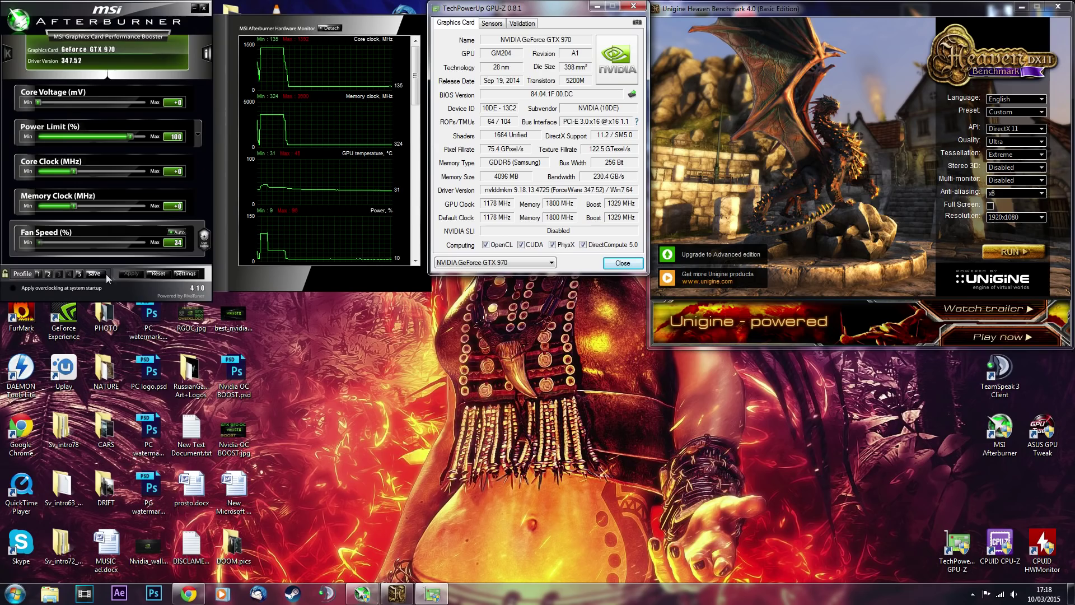
- Load profile 1 and apply +43 mV, 106% power, +159 MHz core, +511 MHz memory
left_click(130, 273)
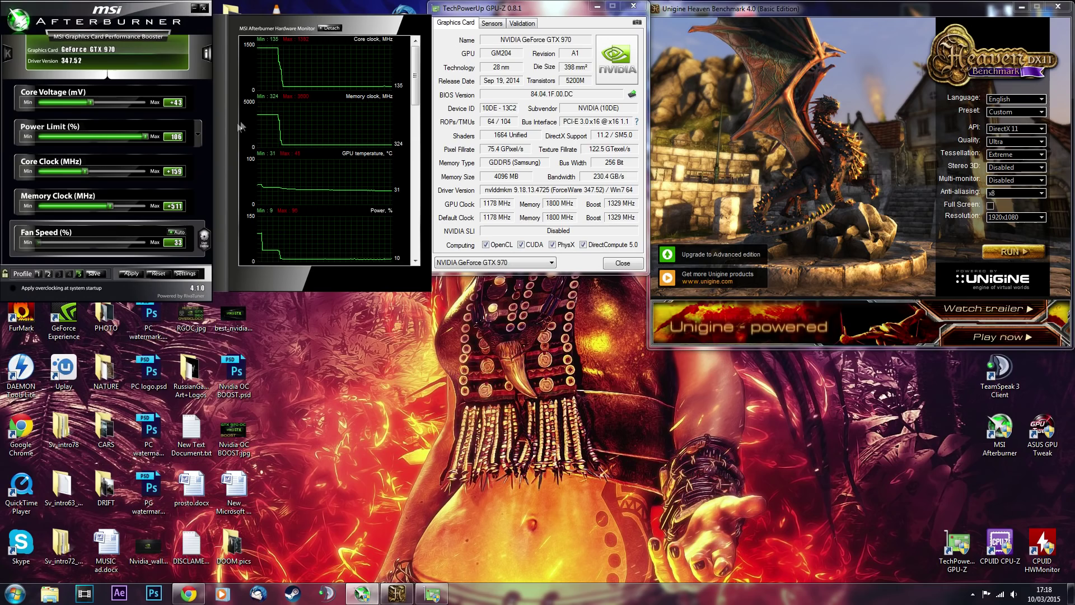
left_click(130, 273)
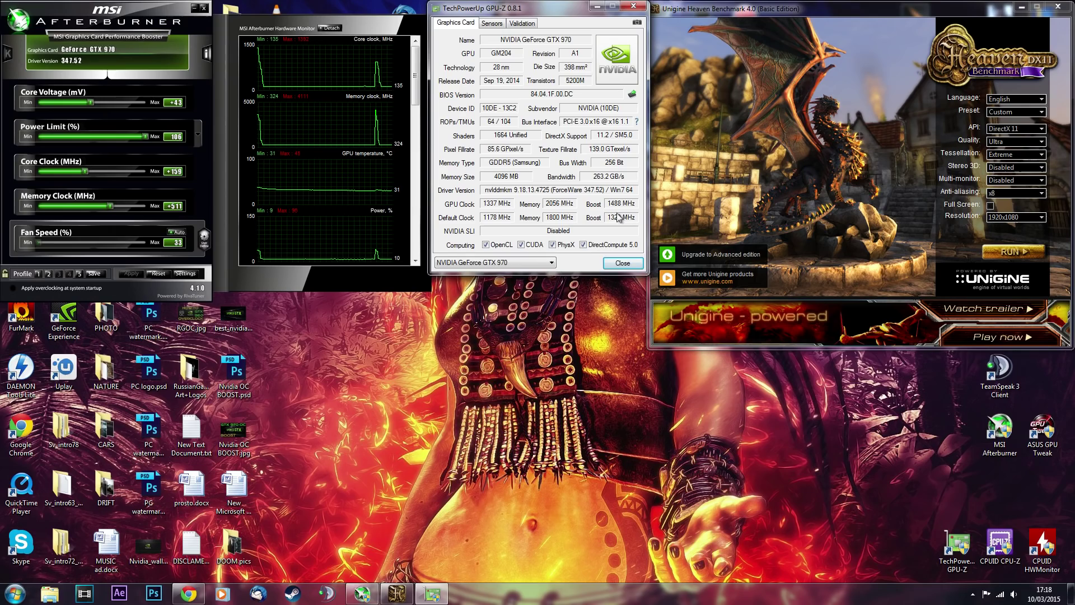
- Close the GPU-Z window, leaving Afterburner and Heaven Benchmark open
left_click(620, 262)
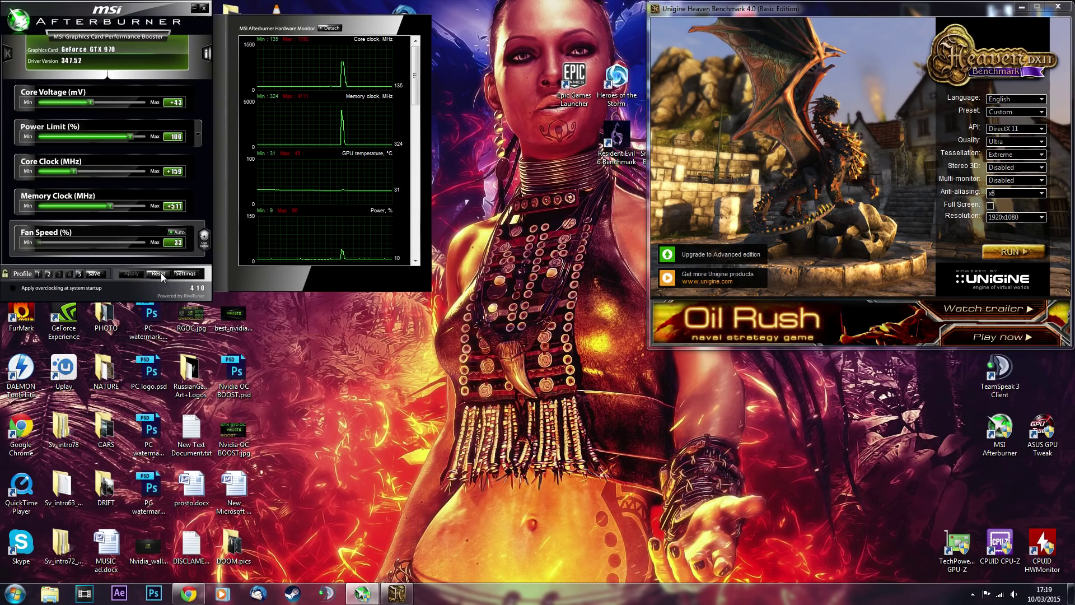
- Review the Monitoring properties for memory clock, power and memory usage graphs
left_click(185, 274)
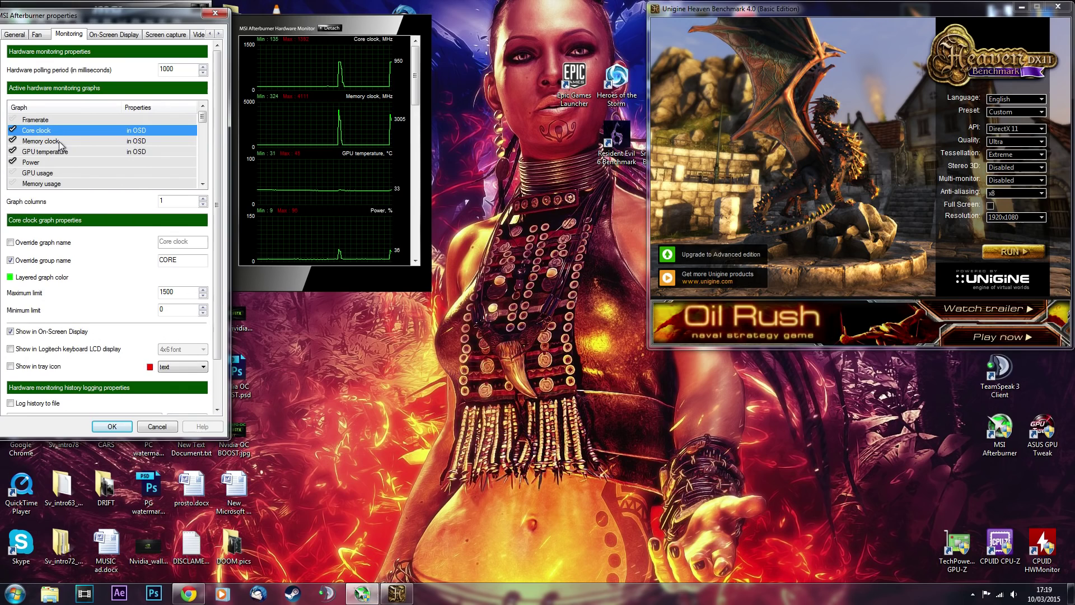
left_click(30, 162)
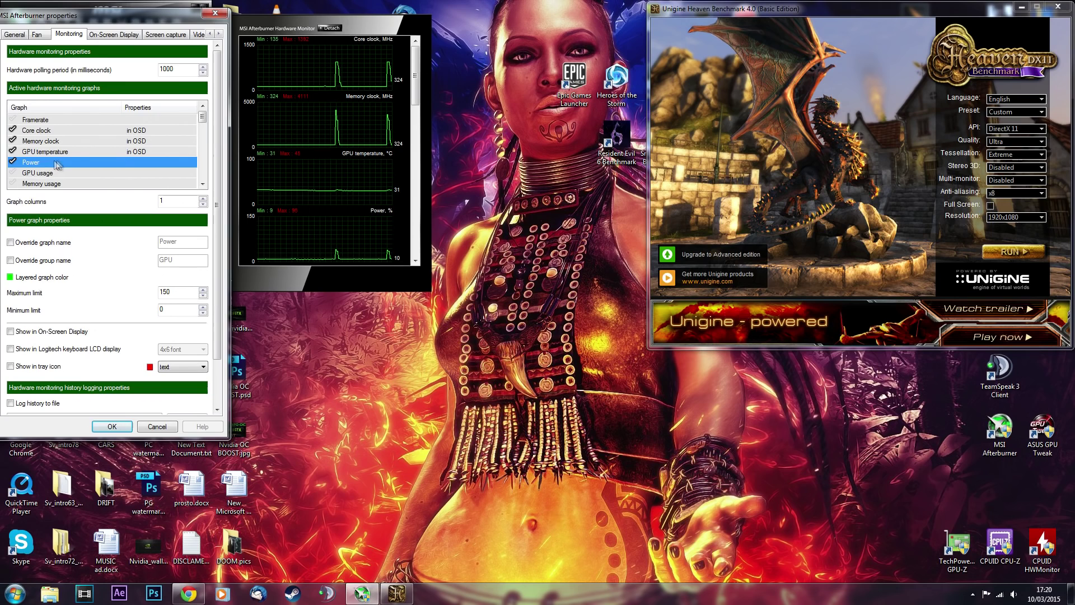
left_click(42, 183)
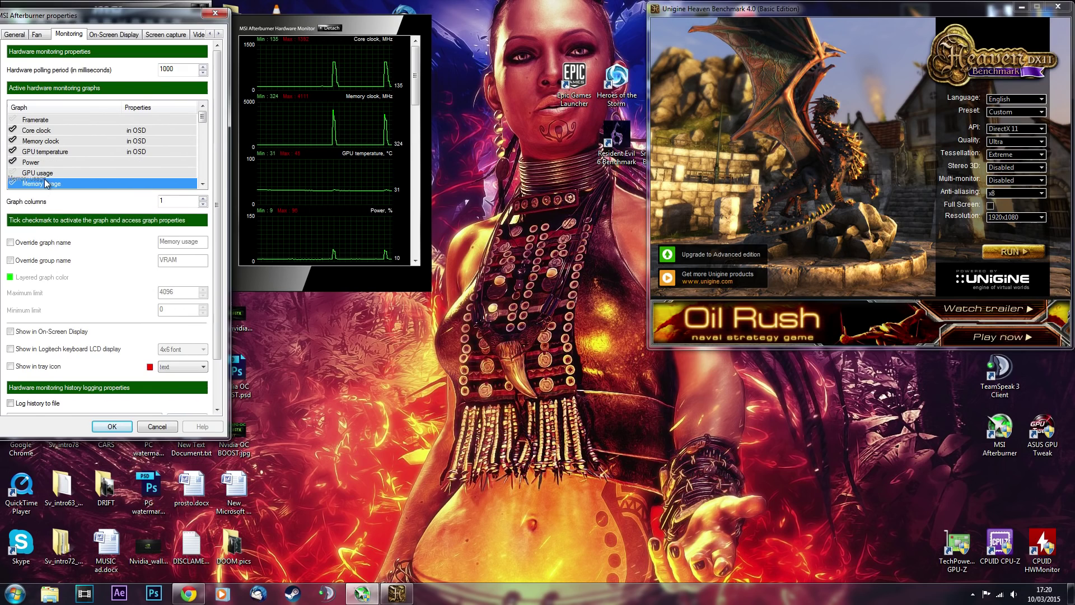
left_click(38, 172)
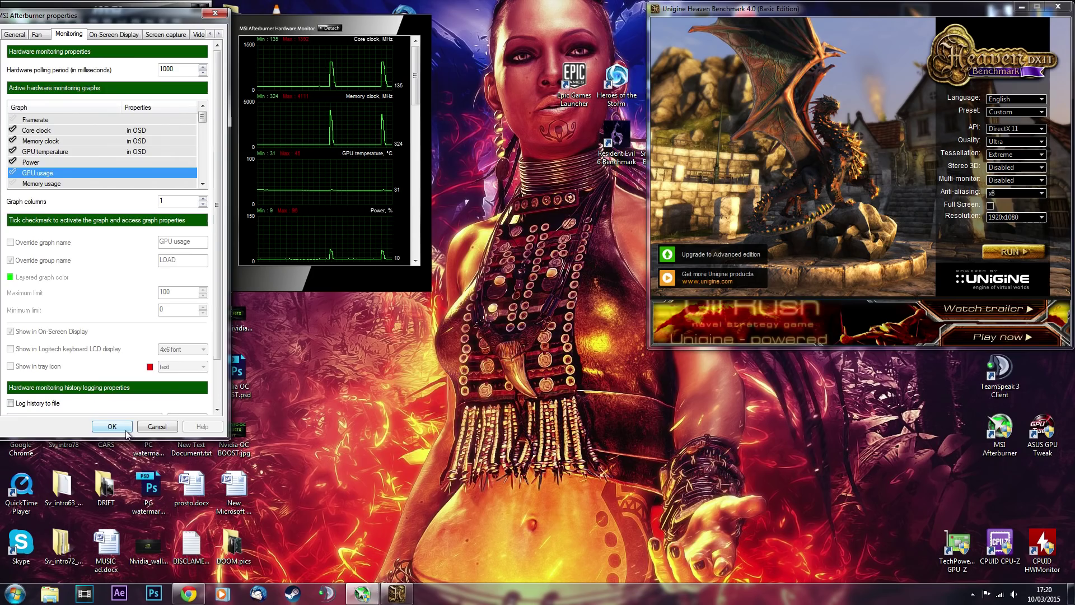
- Accept the monitoring settings and start the Heaven benchmark run
left_click(112, 426)
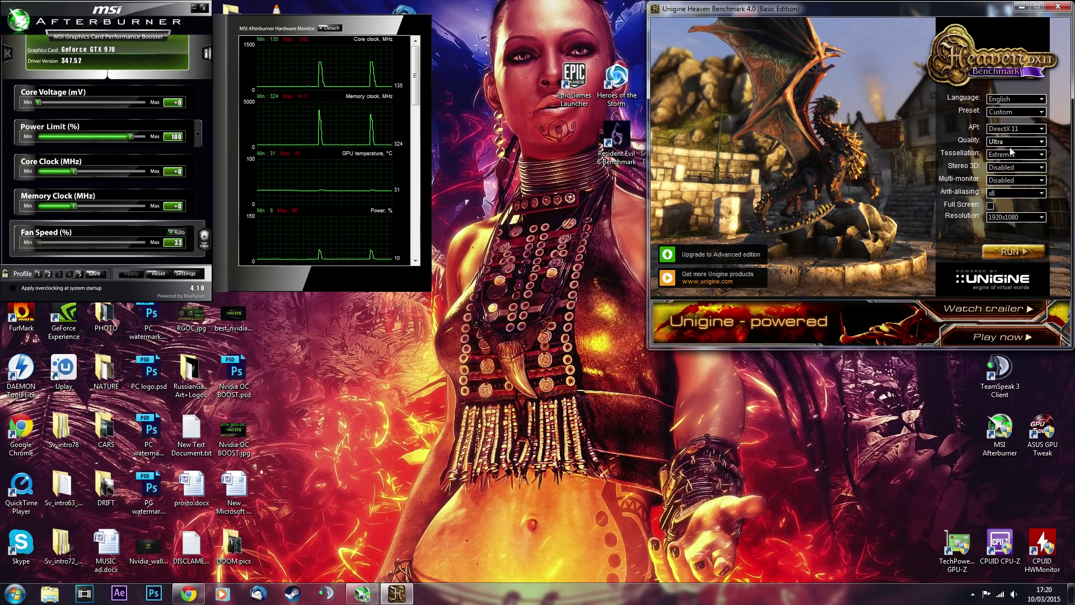
left_click(1016, 251)
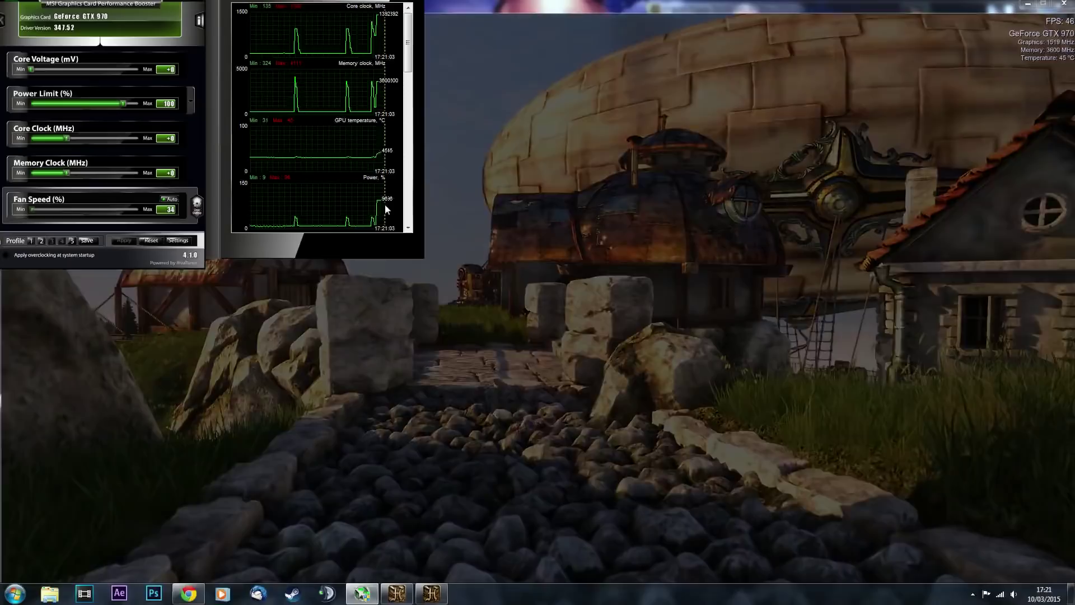
- Let Heaven play through its scenes while Afterburner records clocks around 1392 MHz core
left_click(178, 240)
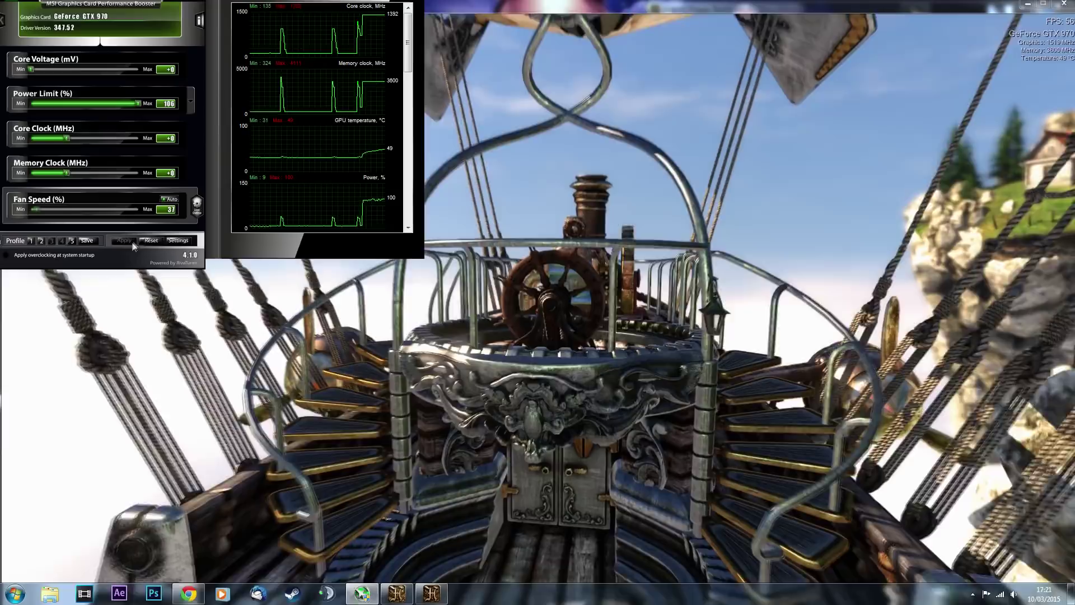
mouse_move(384, 206)
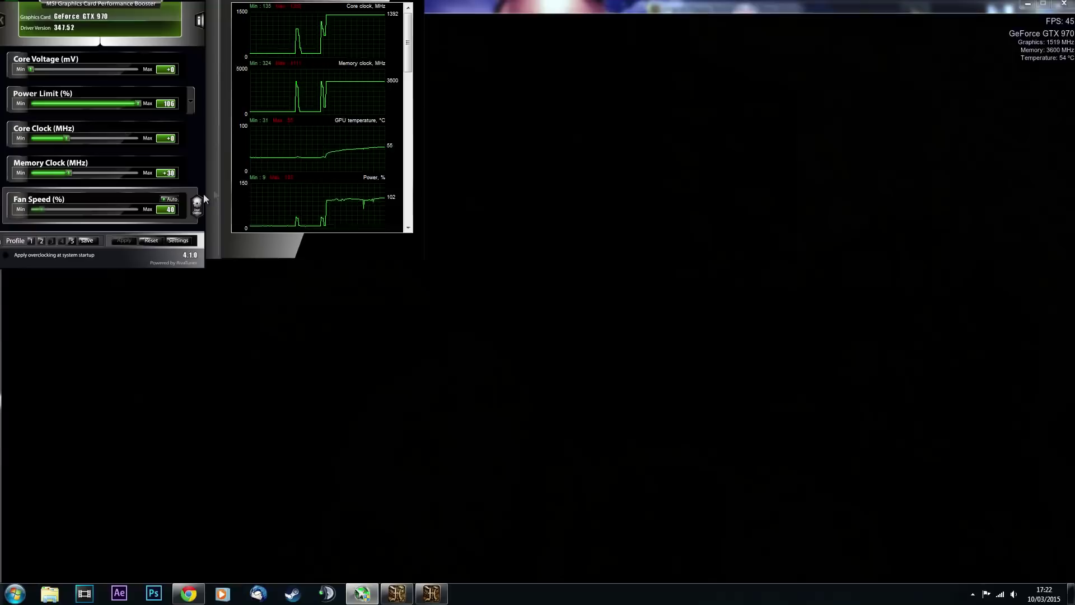
- Raise and apply the memory clock offset so memory reads about 3663 MHz
left_click_drag(67, 172, 89, 173)
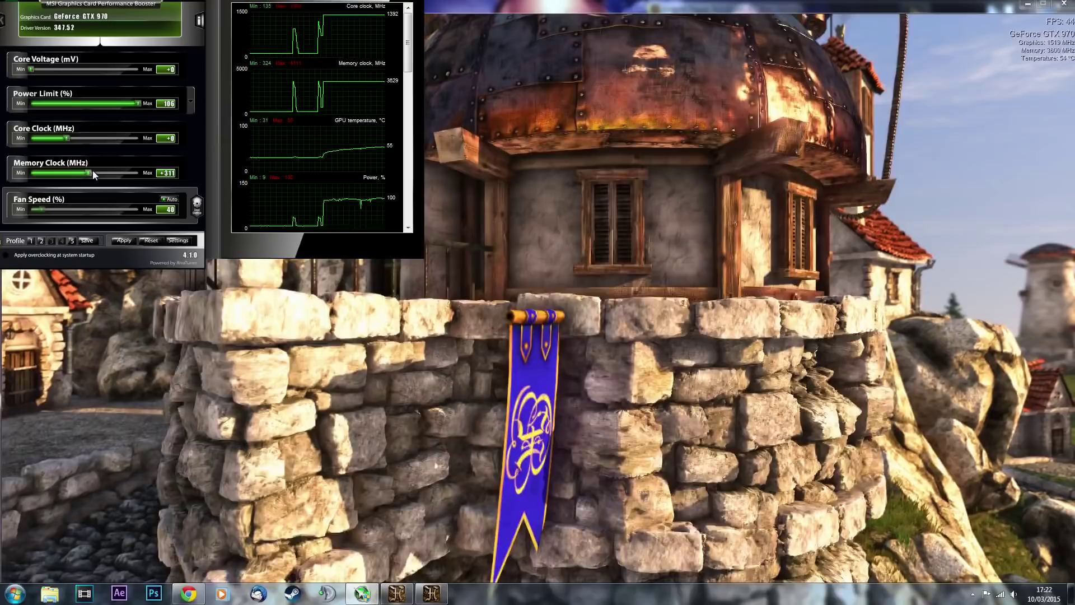
left_click_drag(88, 172, 103, 172)
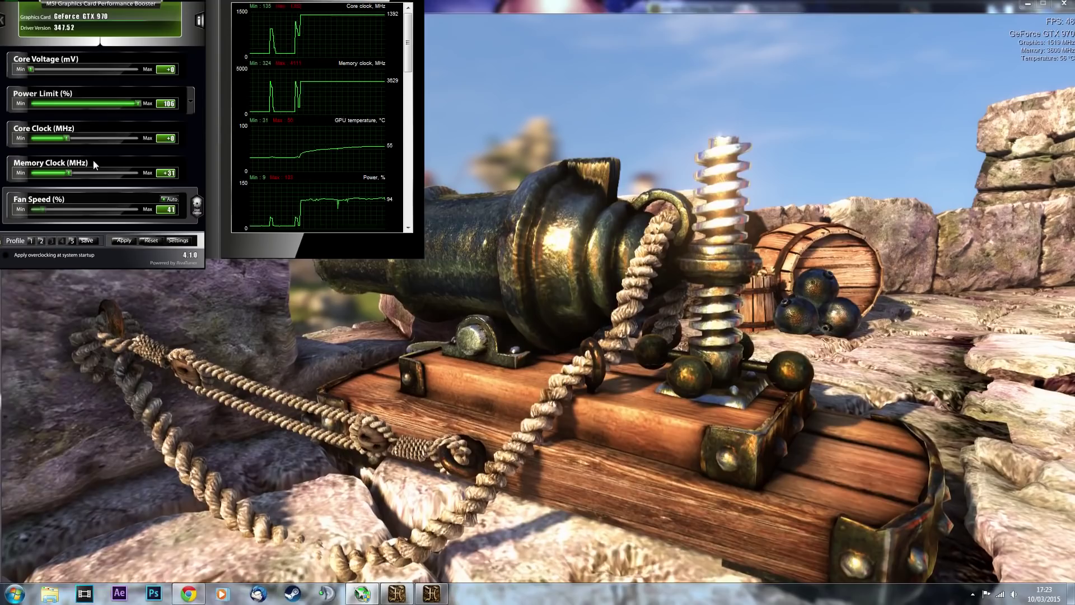
left_click(123, 240)
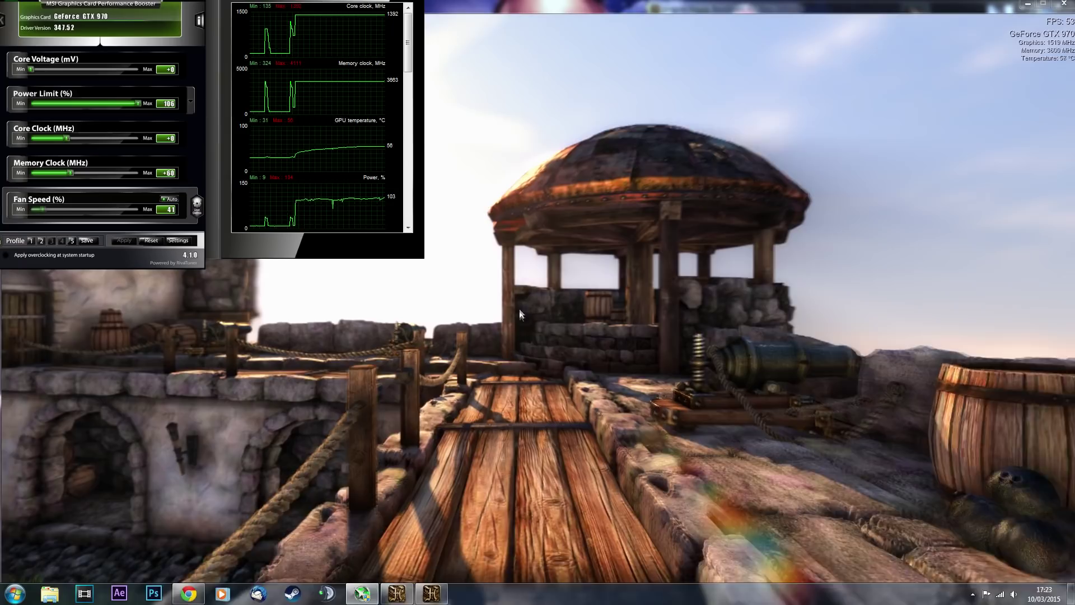
- Push the memory offset to about +500, reaching roughly 4099 MHz memory
left_click_drag(55, 173, 74, 172)
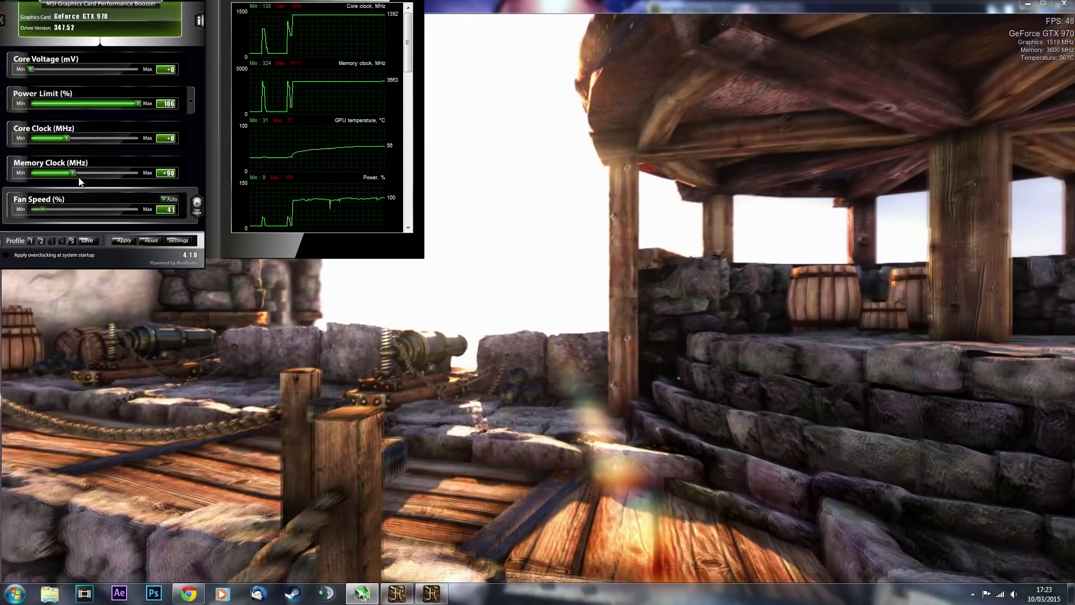
left_click_drag(74, 173, 107, 172)
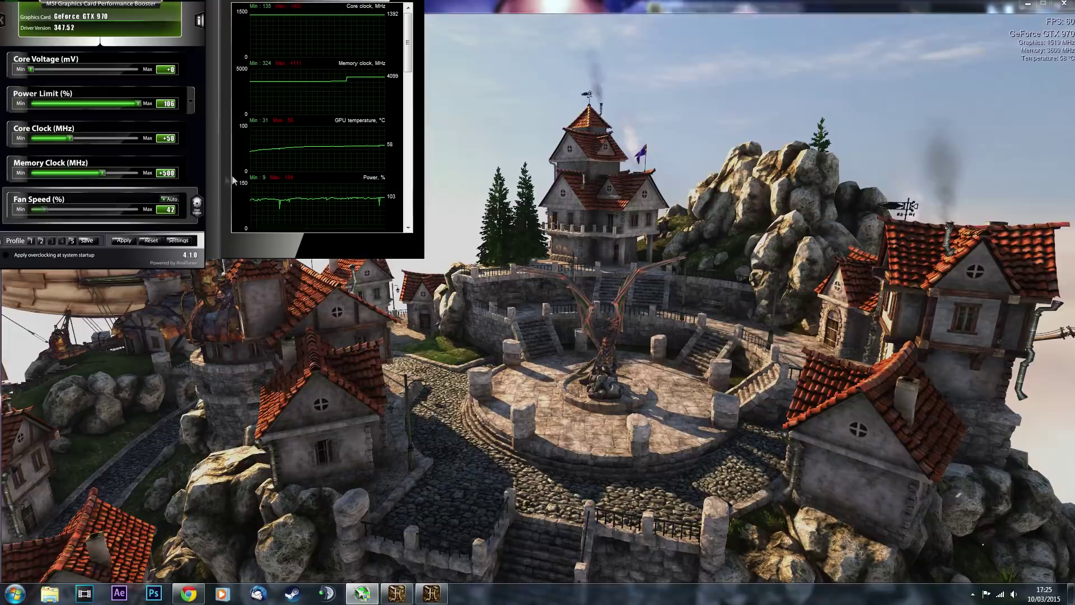
mouse_move(249, 206)
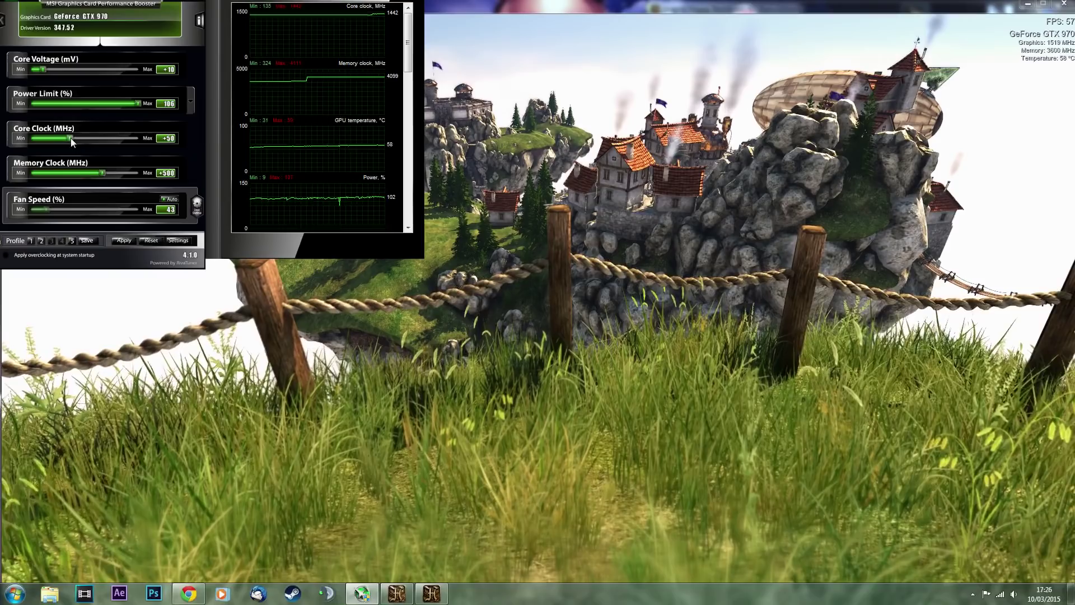
- Nudge the core clock offset up toward +159 during the benchmark
left_click_drag(69, 138, 75, 138)
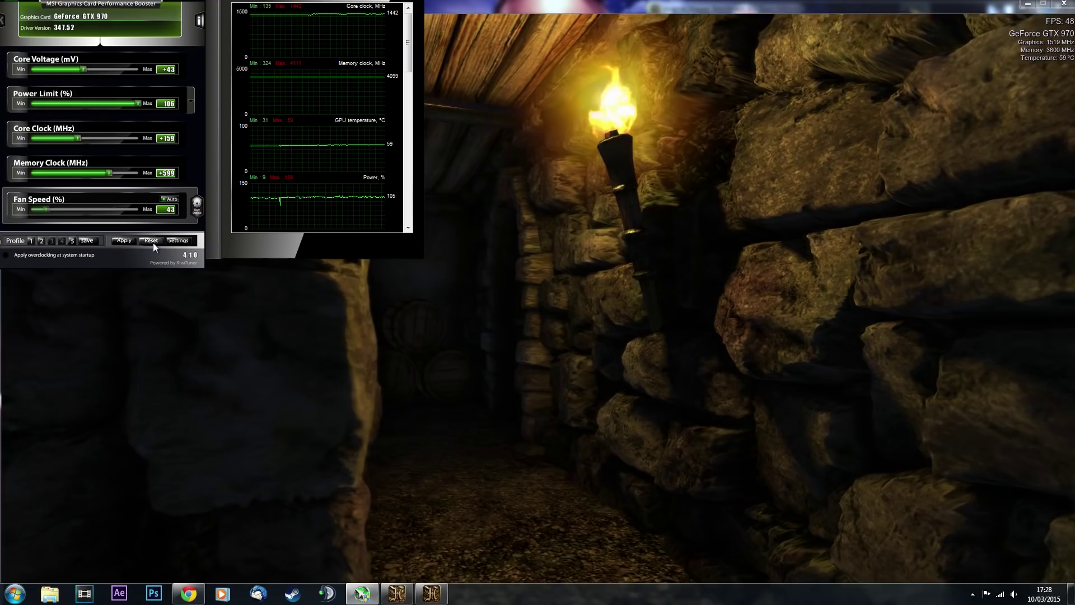
- Quit the Heaven benchmark and confirm, returning to the desktop at idle clocks
left_click(149, 239)
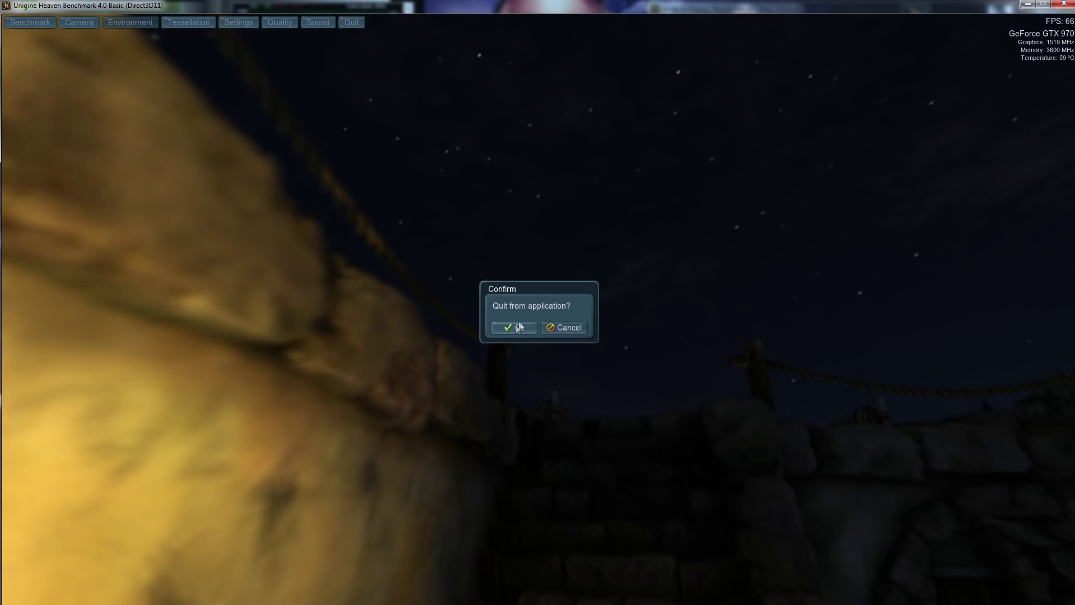
left_click(564, 327)
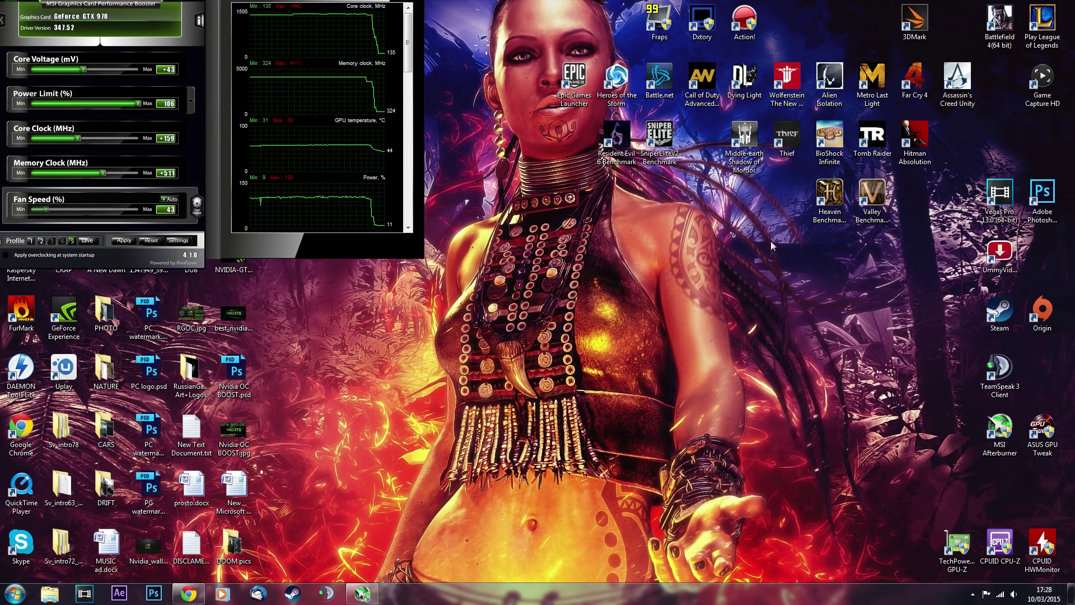
mouse_move(743, 142)
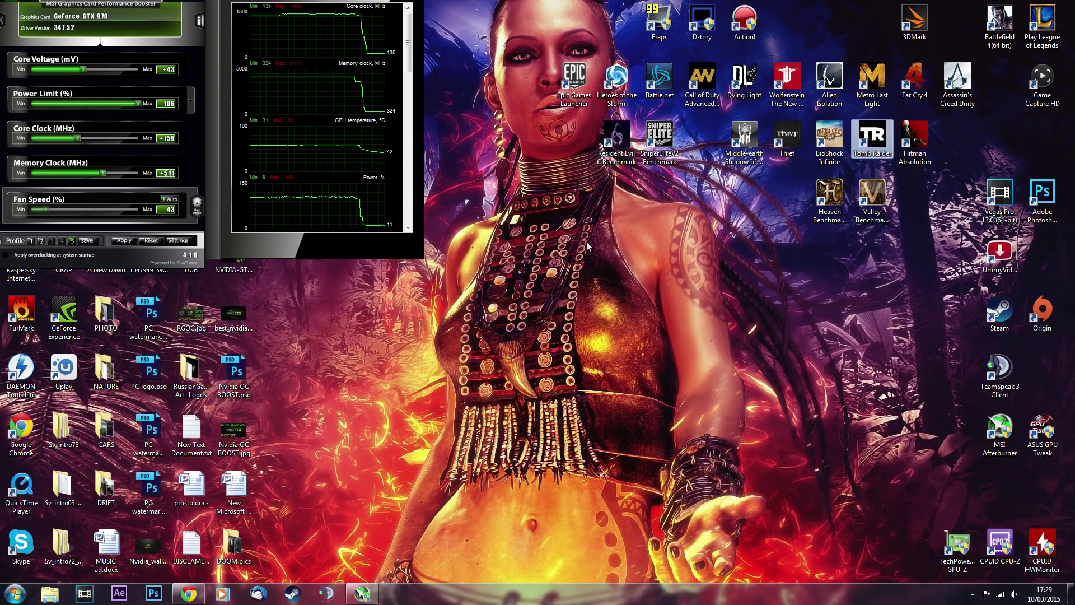
mouse_move(698, 221)
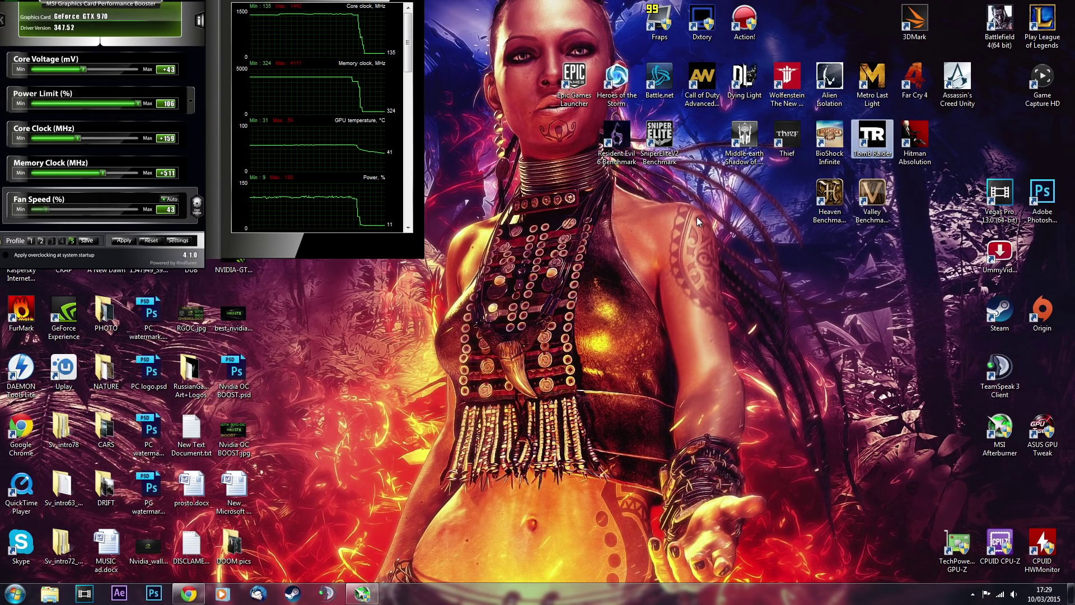
mouse_move(679, 246)
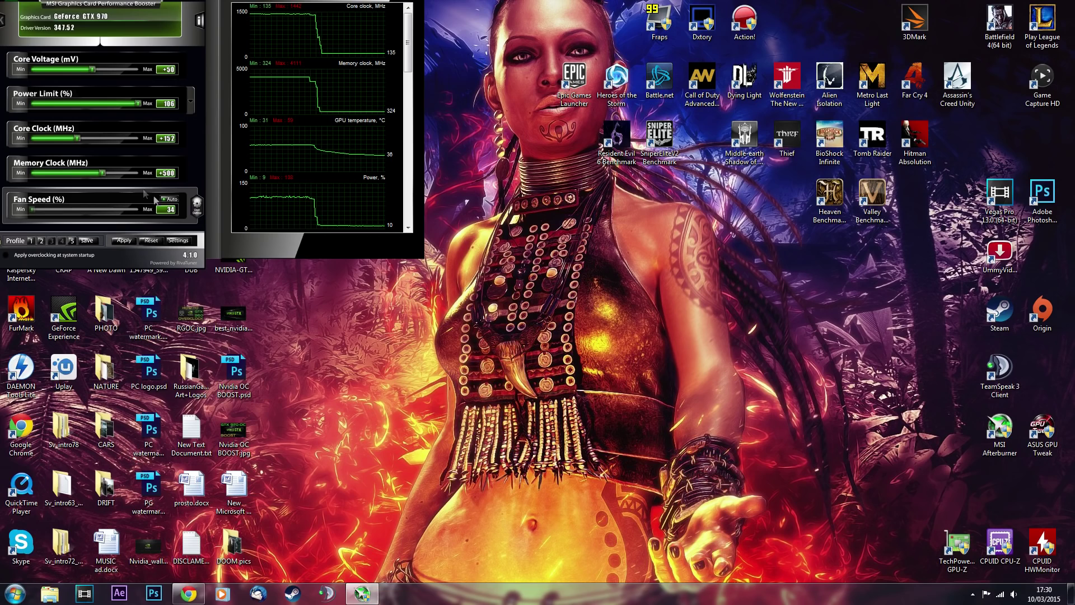
mouse_move(228, 249)
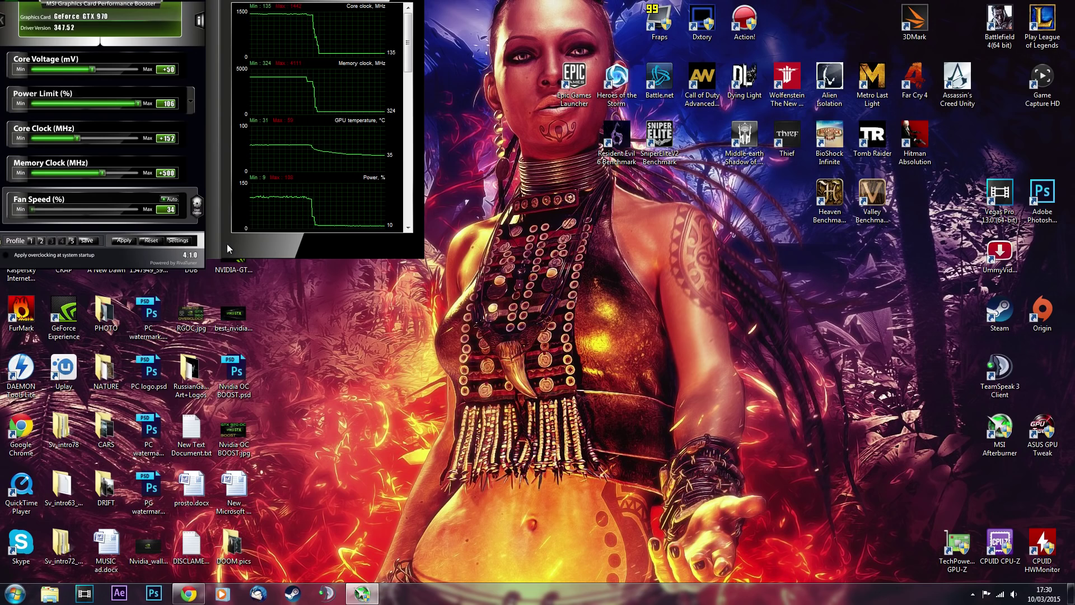
mouse_move(377, 241)
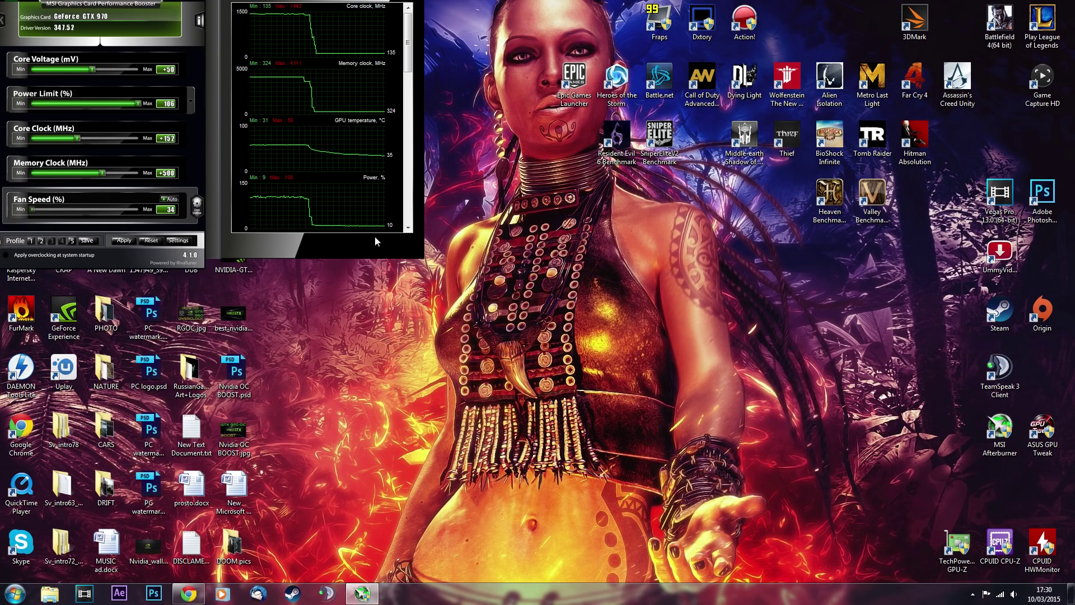